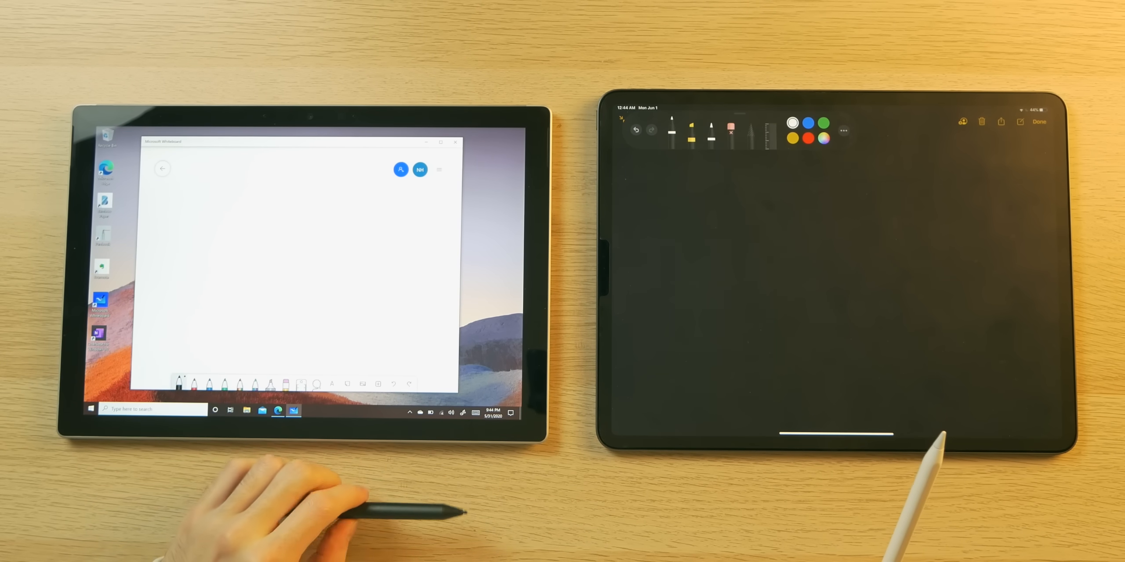
pyautogui.moveTo(667, 136)
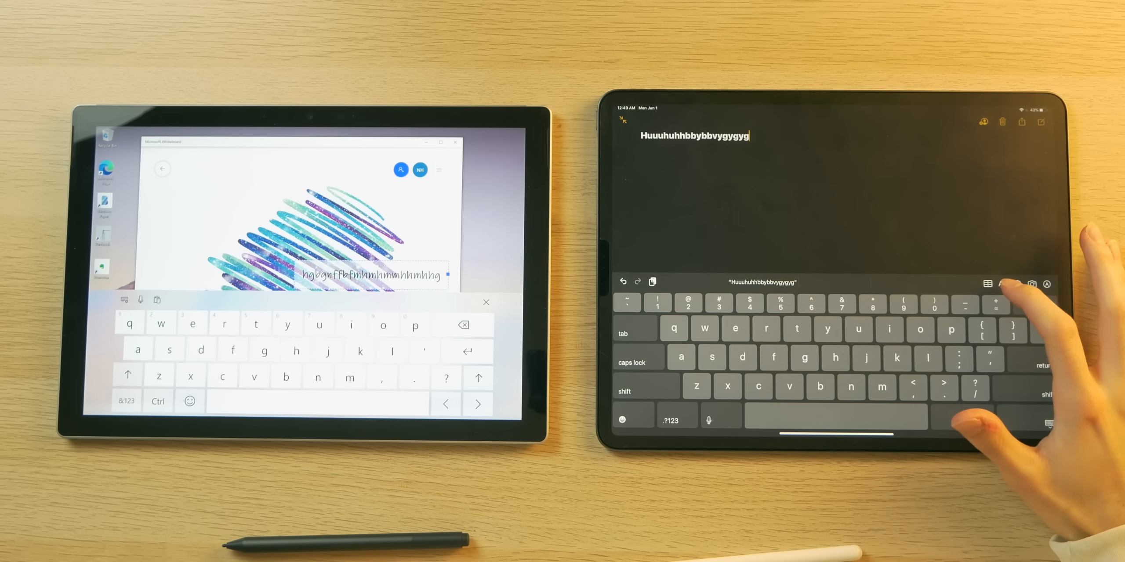
# Tap into the Whiteboard board to start adding a line of typed text
pyautogui.click(1002, 283)
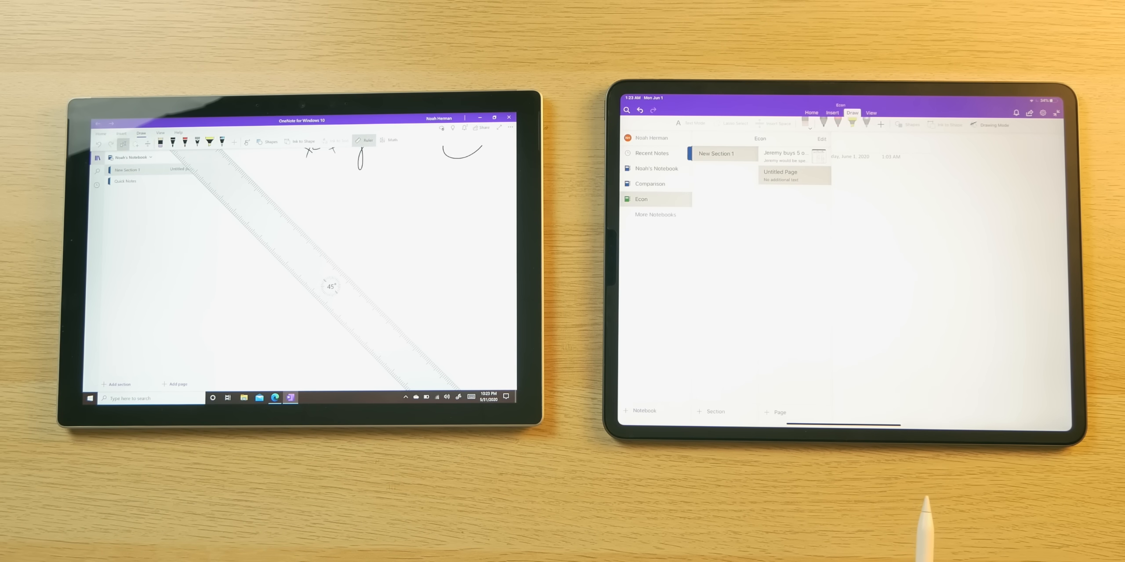
# Hide the OneNote ruler from the page and draw a pen stroke
pyautogui.click(366, 139)
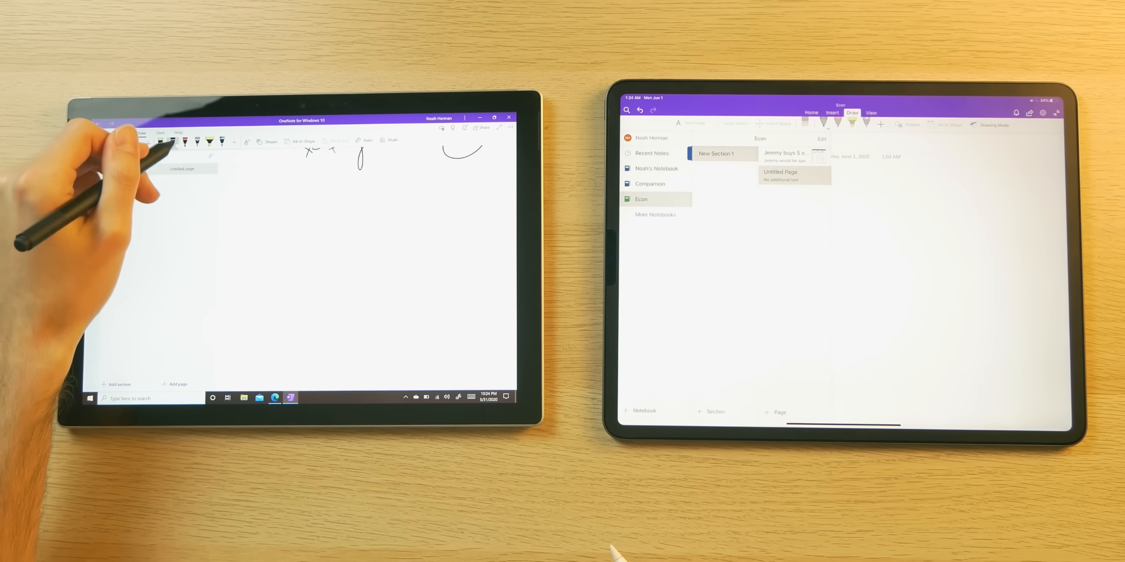
pyautogui.moveTo(269, 301); pyautogui.dragTo(438, 208)
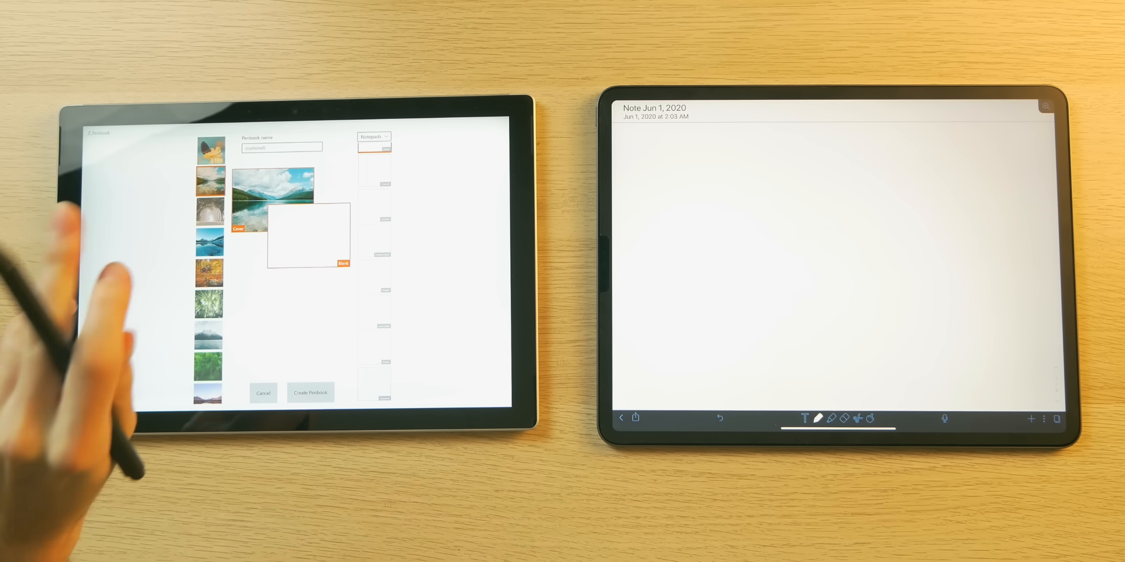
pyautogui.moveTo(108, 323)
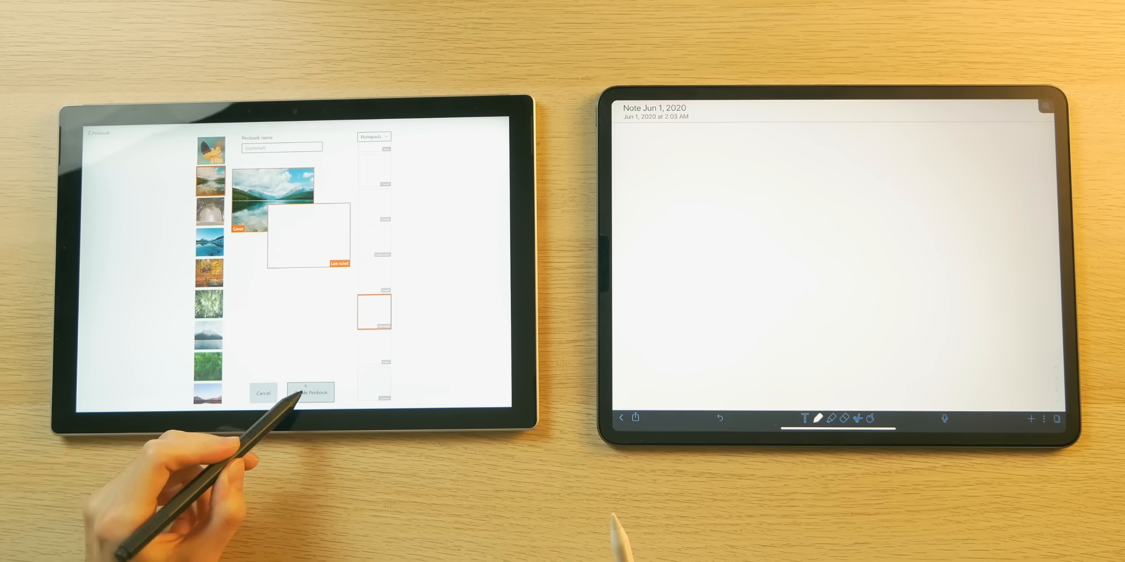
# Create the Penbook notebook with lake cover and lined paper
pyautogui.click(311, 392)
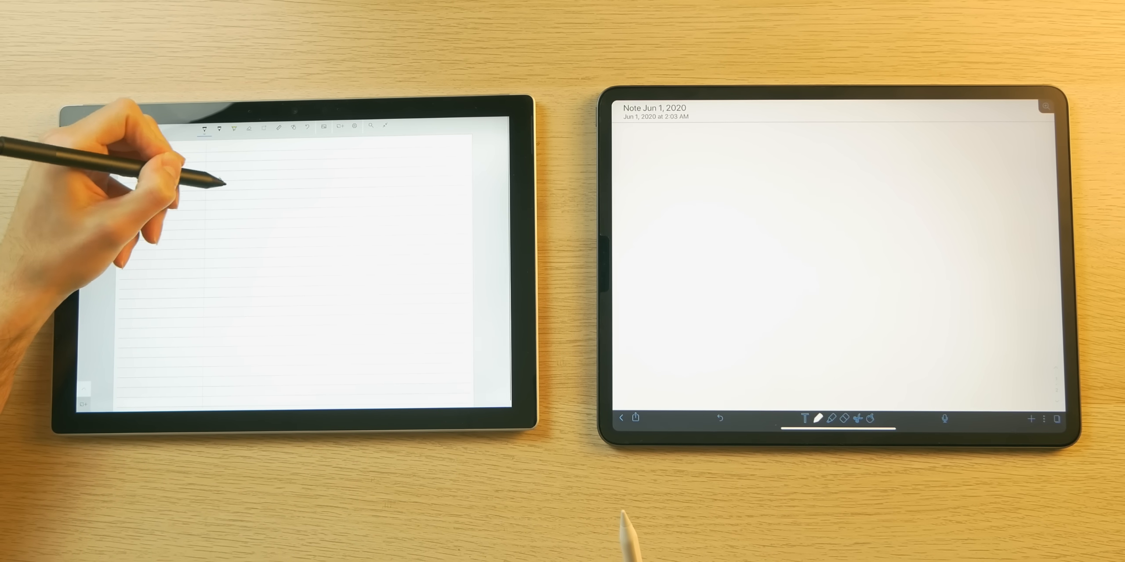